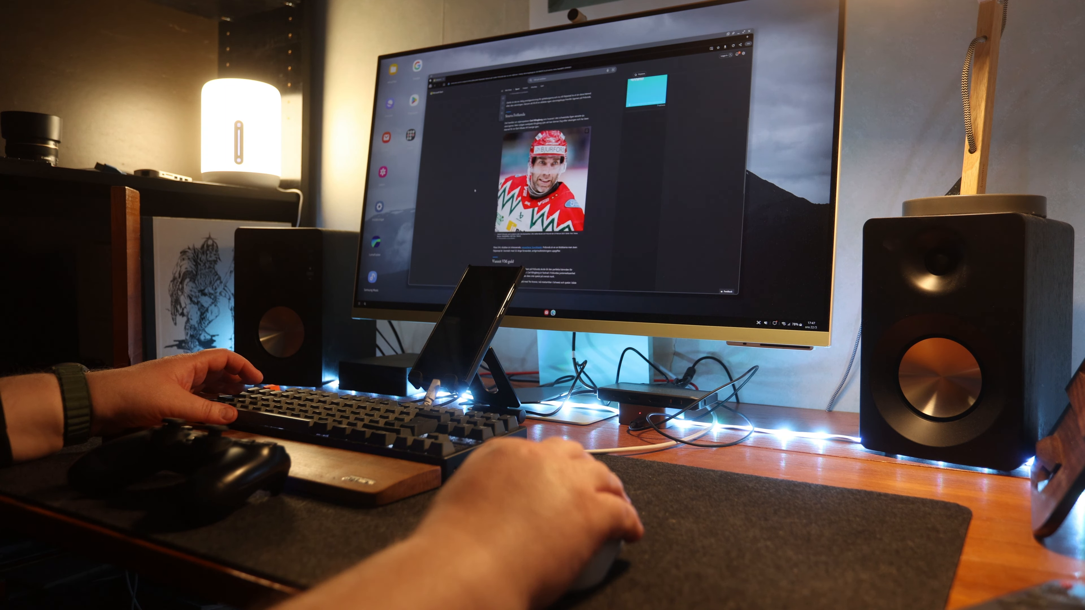
scroll(down, 3)
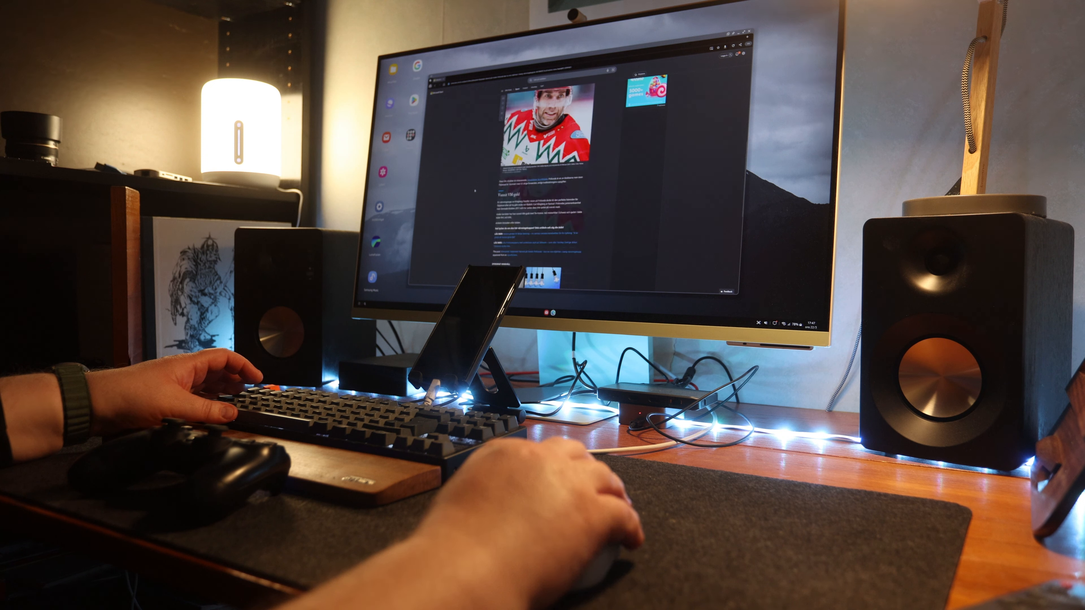